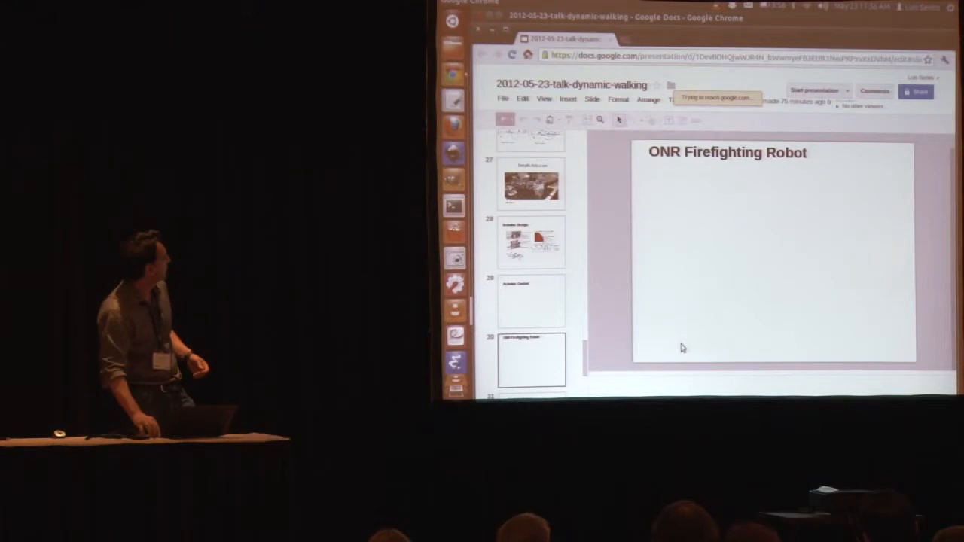
Return to slide 29 'Actuator Control' from the ONR Firefighting Robot slide via the filmstrip
left_click(533, 302)
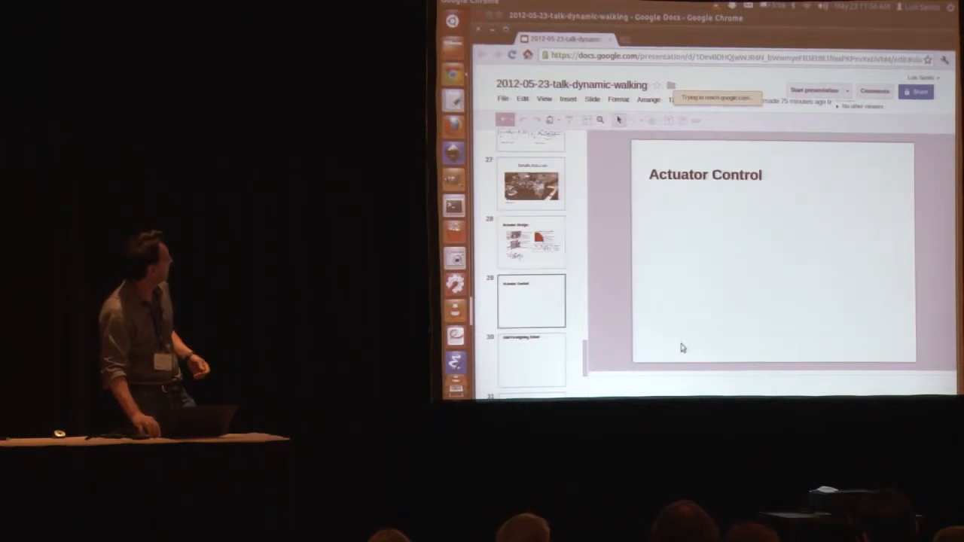